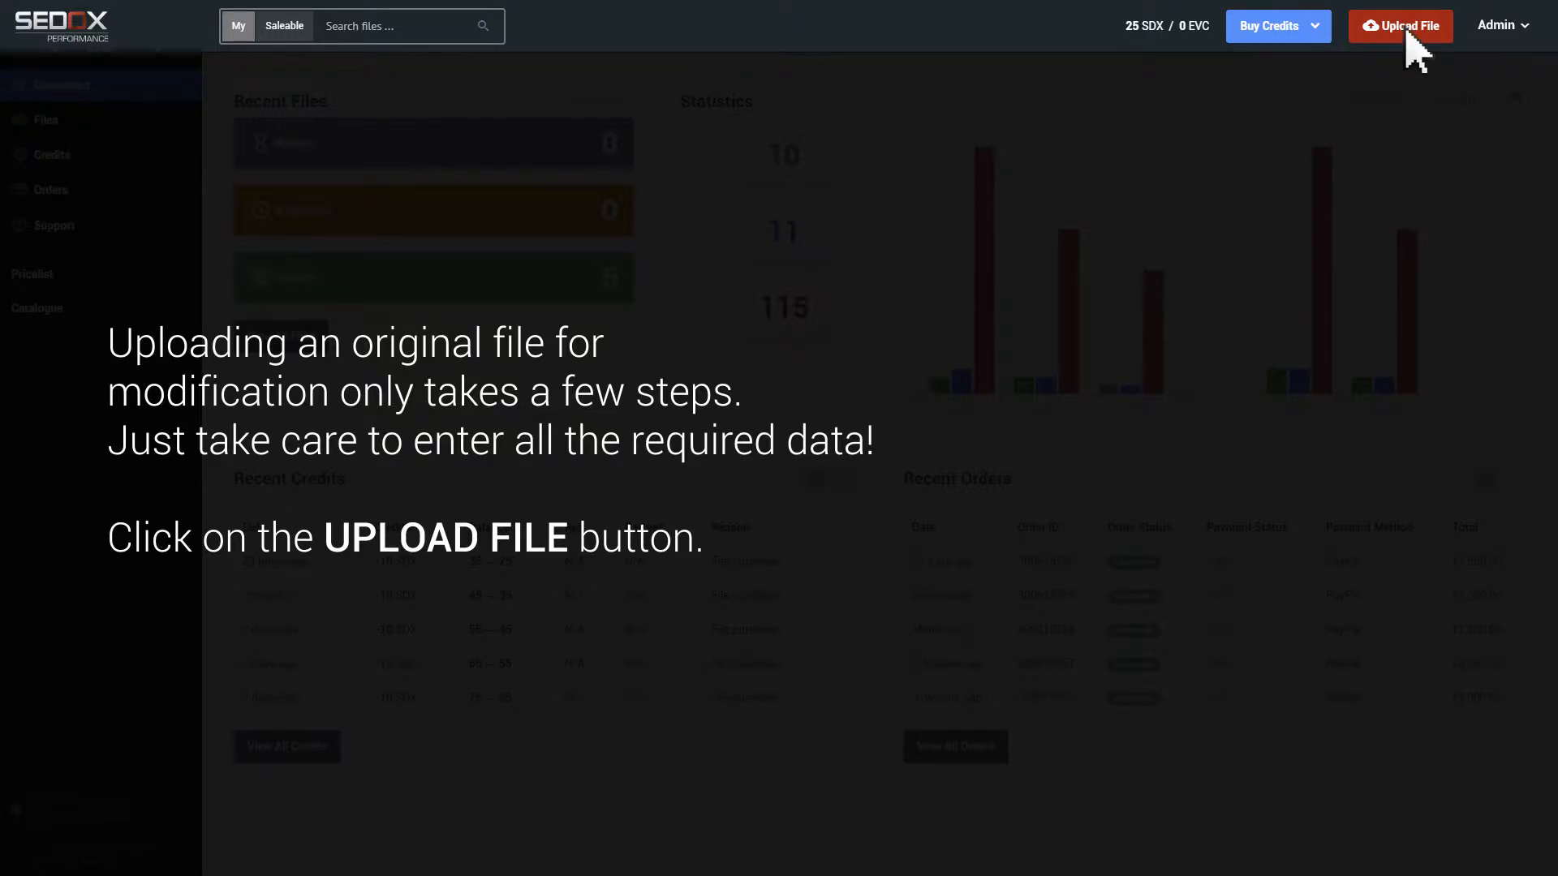
# - Upload Audi_A3_20TDI_Original.bin for a single ECU with Alientech Kess V2 as the read tool
pyautogui.click(1401, 26)
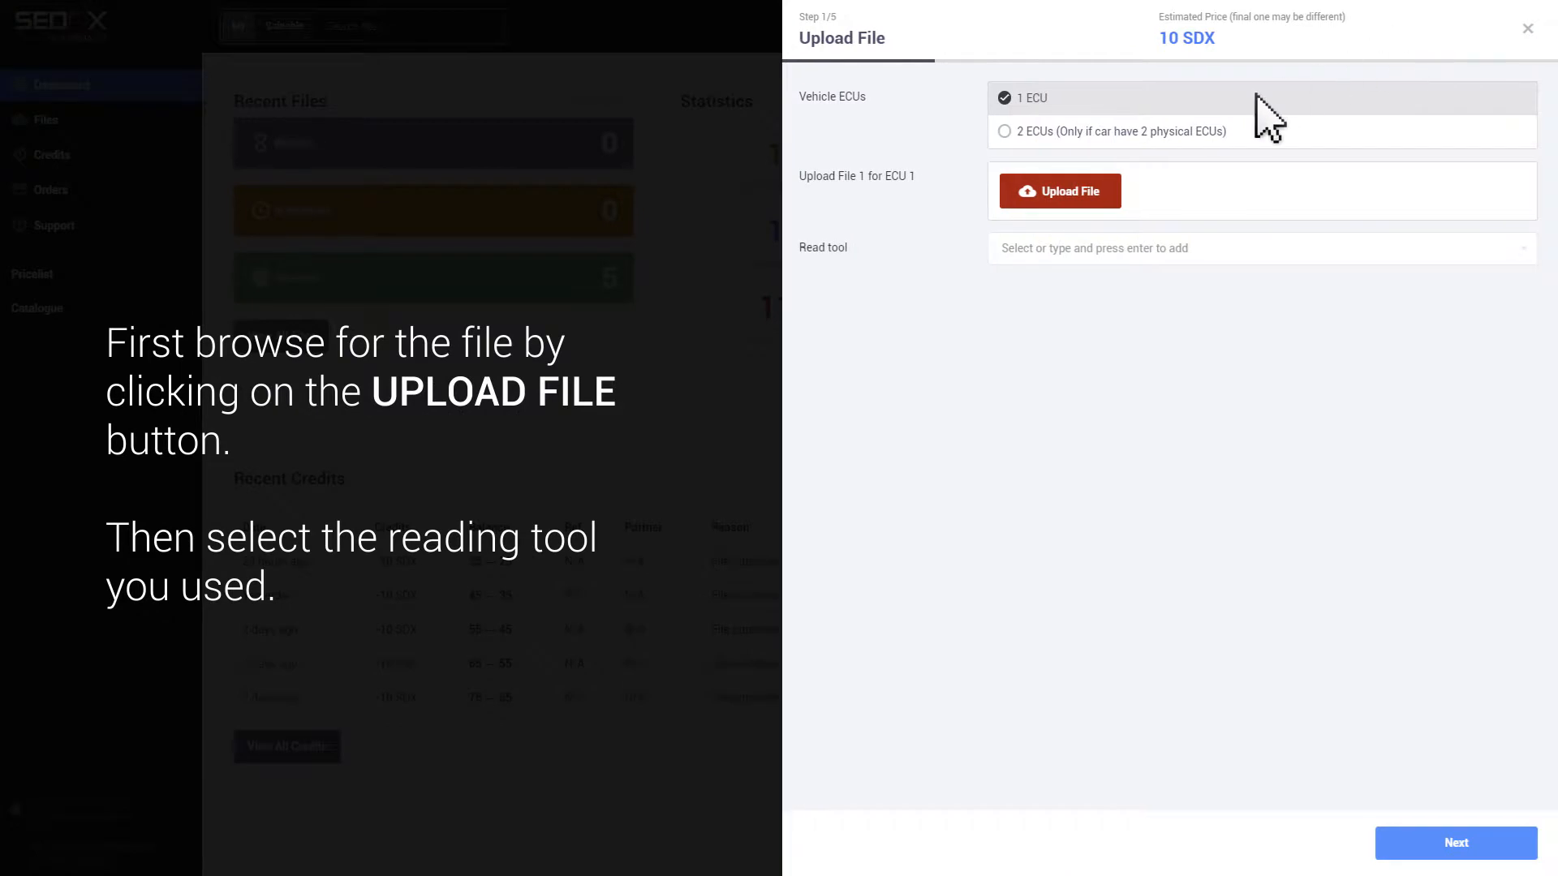
pyautogui.click(1058, 190)
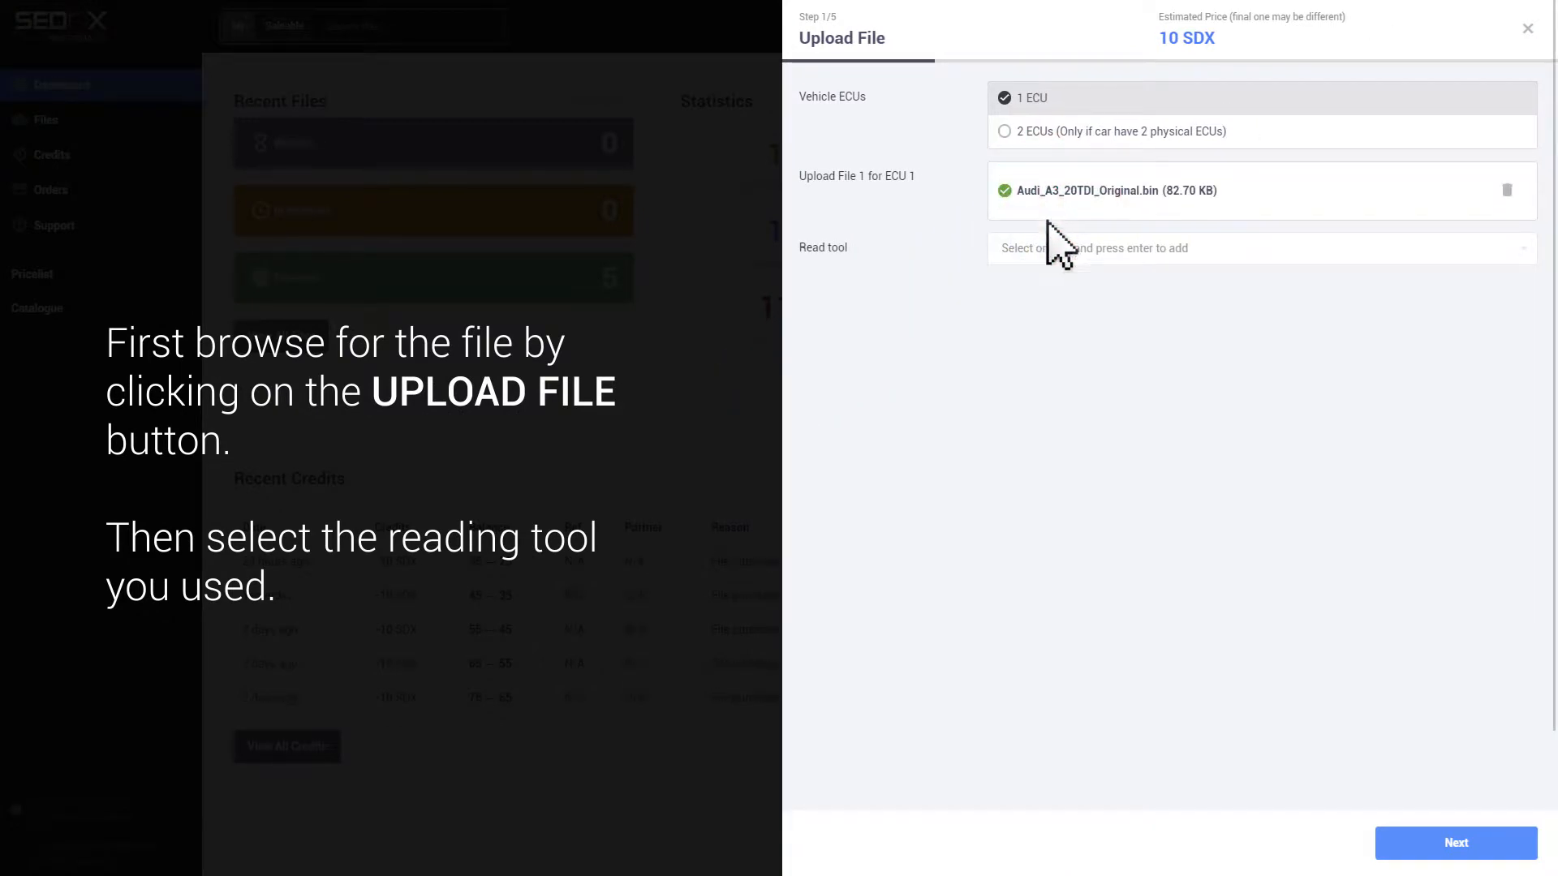
pyautogui.click(1053, 249)
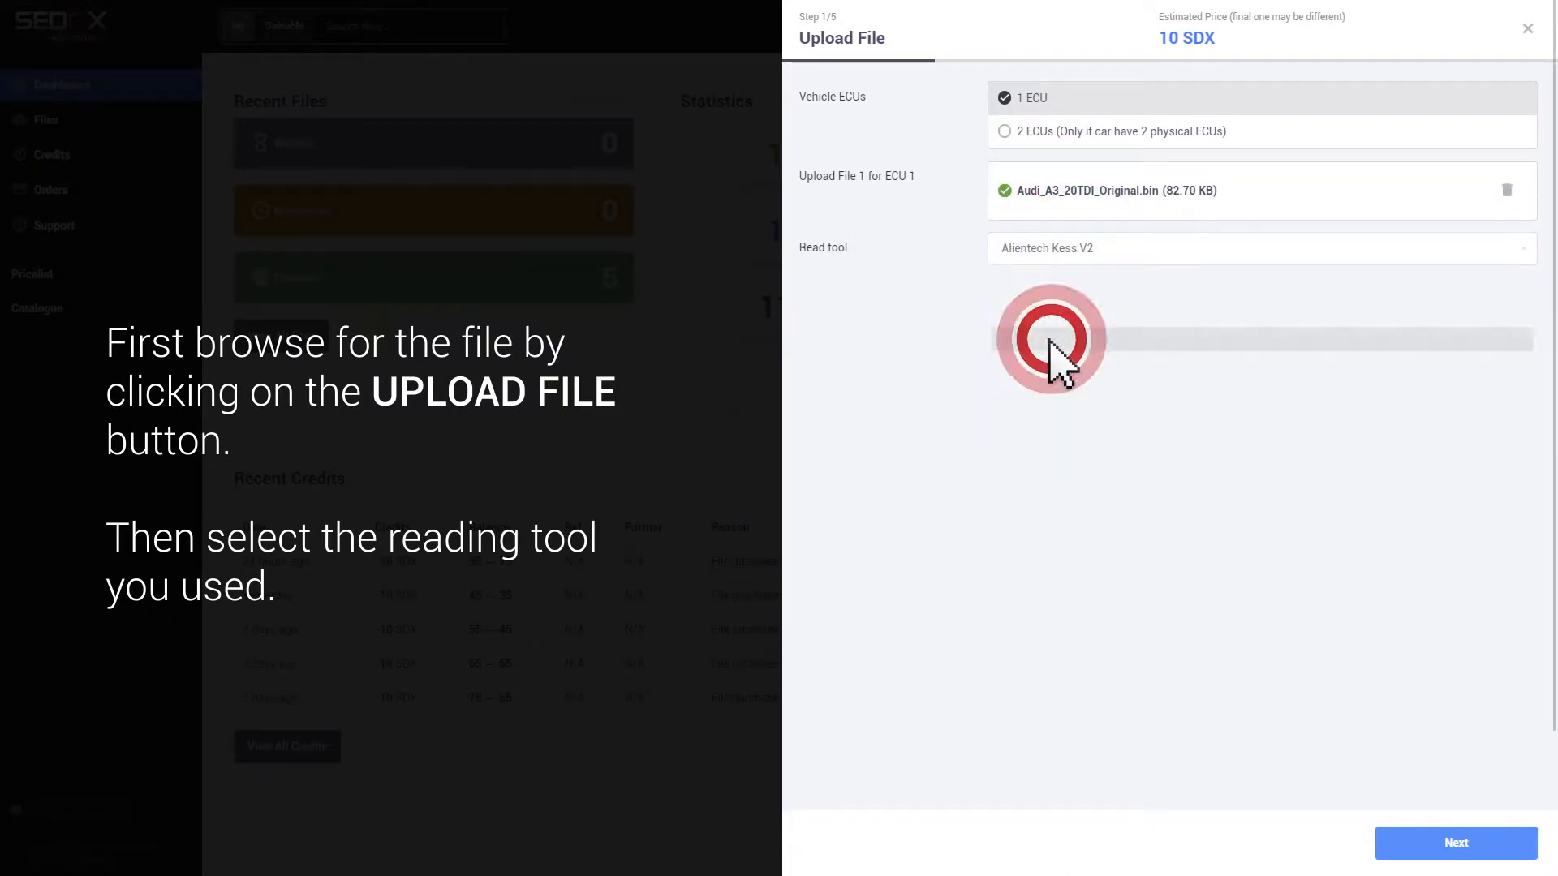
# - Enter the vehicle as Cars & LCV, 2017 Audi A3 8V FL 2.0 TDI 184hp with DSG
pyautogui.click(1454, 842)
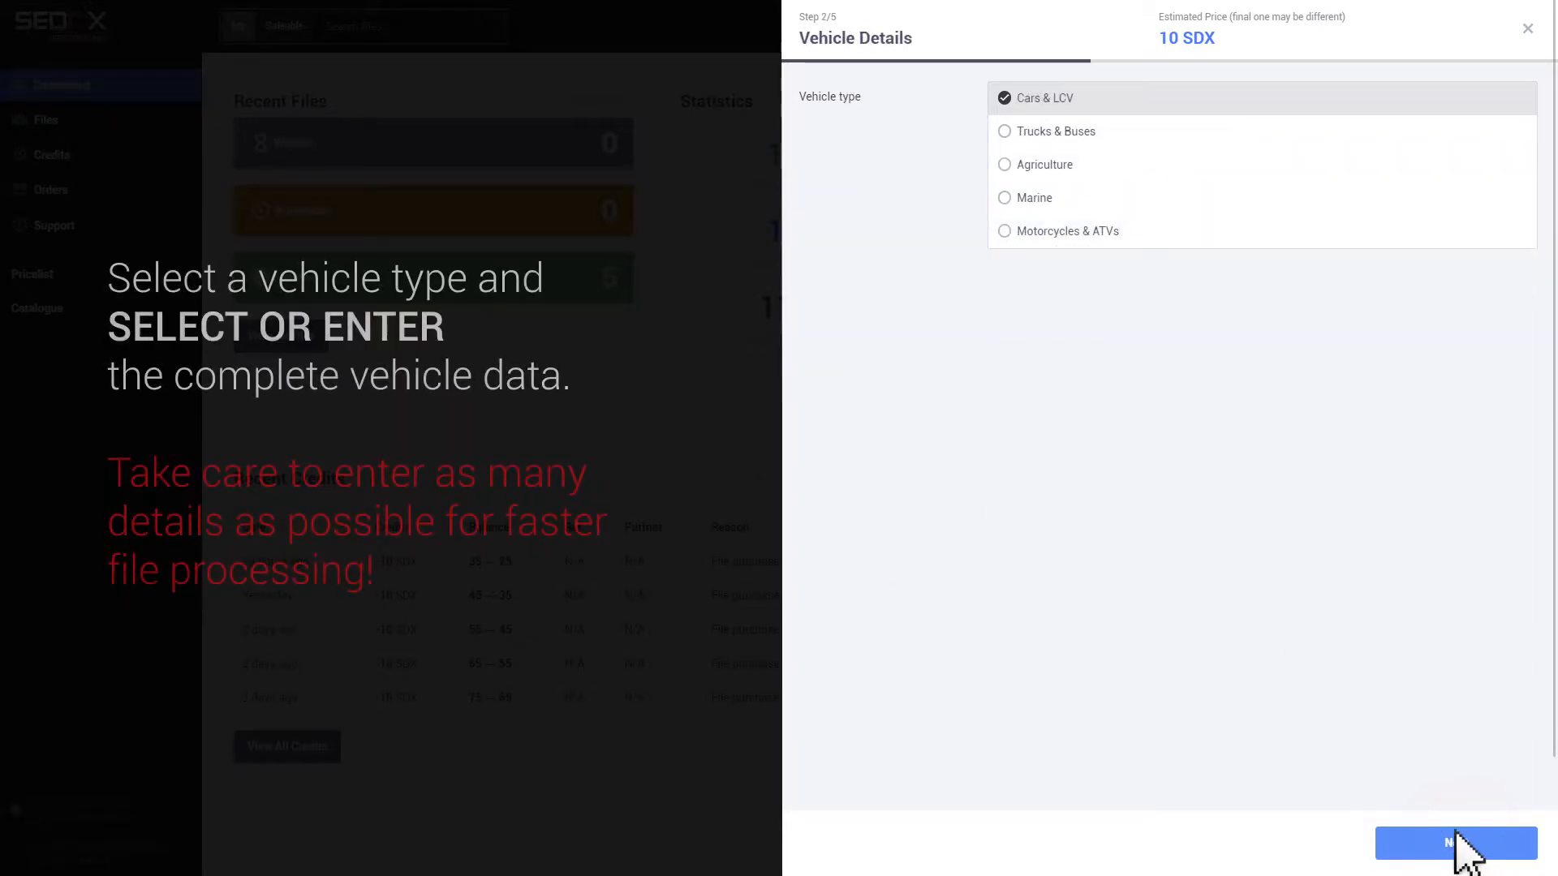
pyautogui.click(1046, 98)
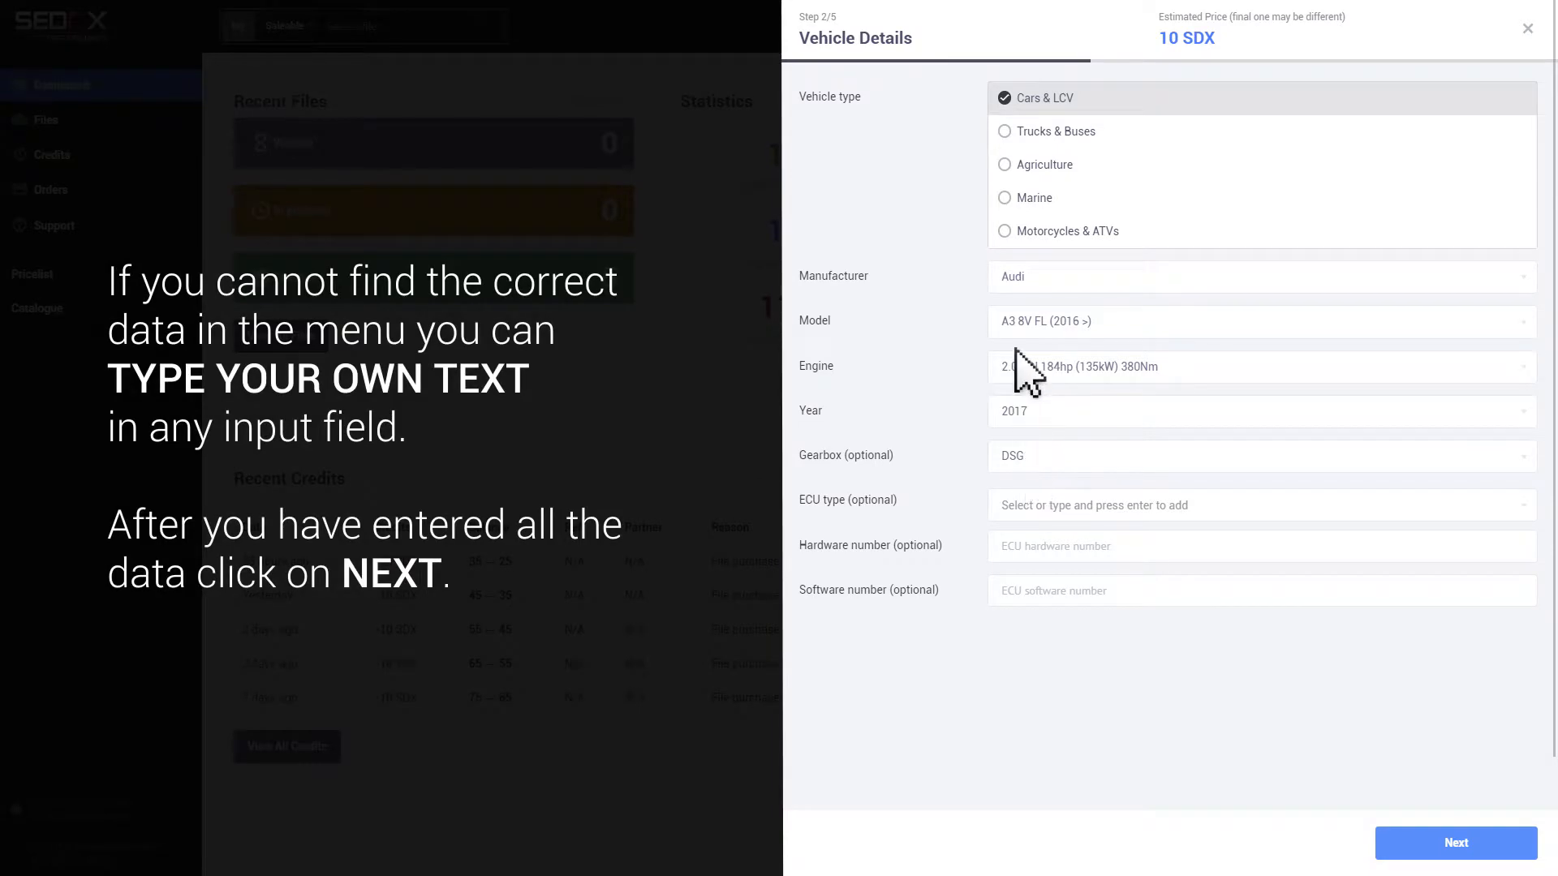
pyautogui.write('A3 S')
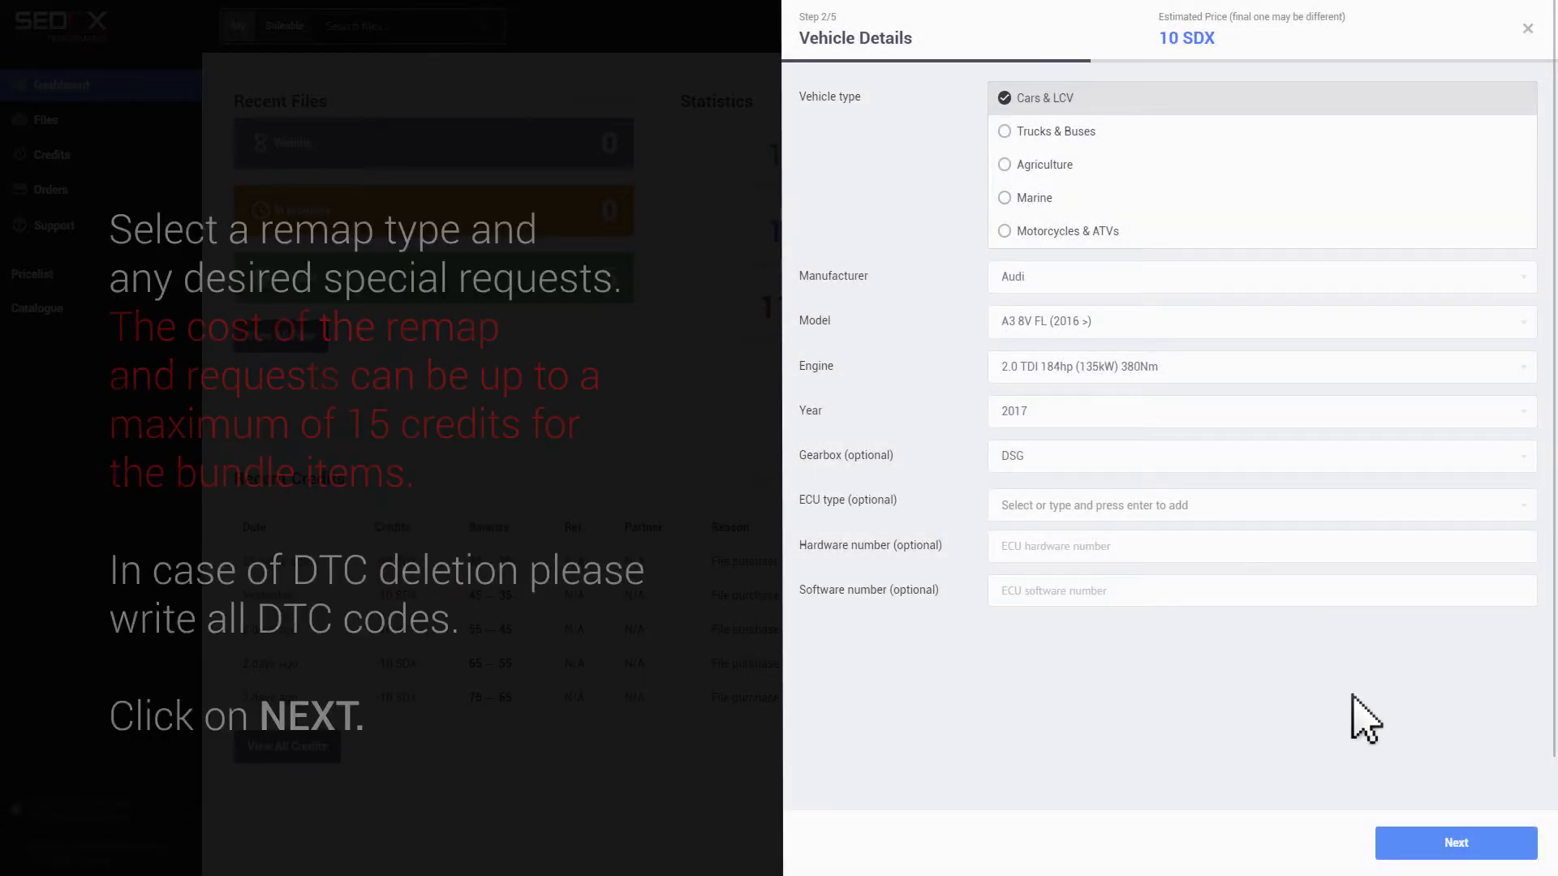
# - Request a Stage 1 remap with DPF and EGR for an estimated 15 SDX
pyautogui.click(1454, 842)
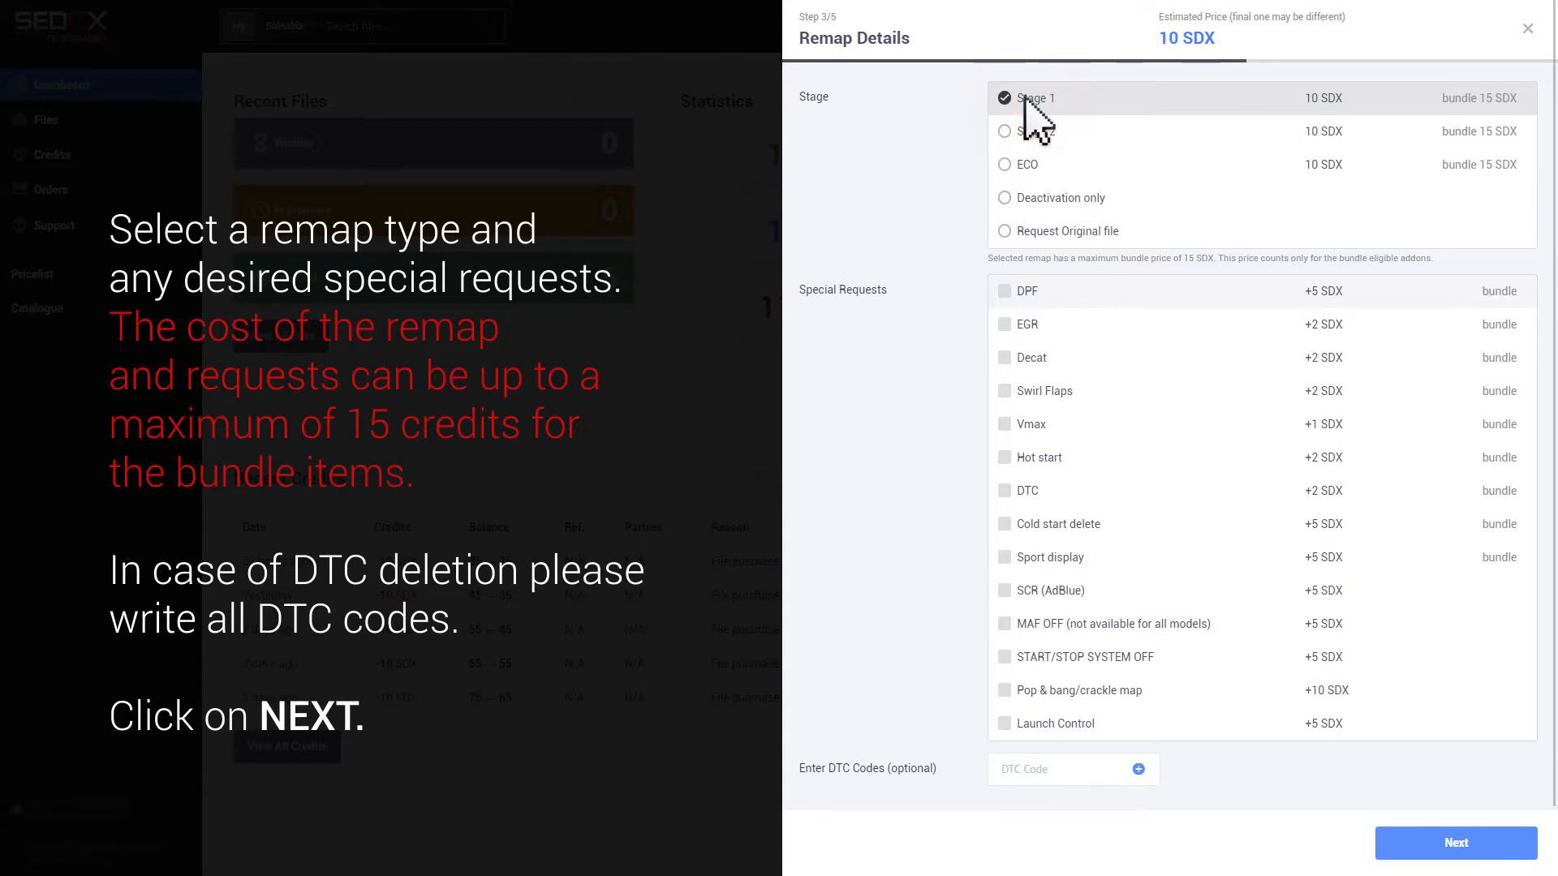
pyautogui.click(1004, 290)
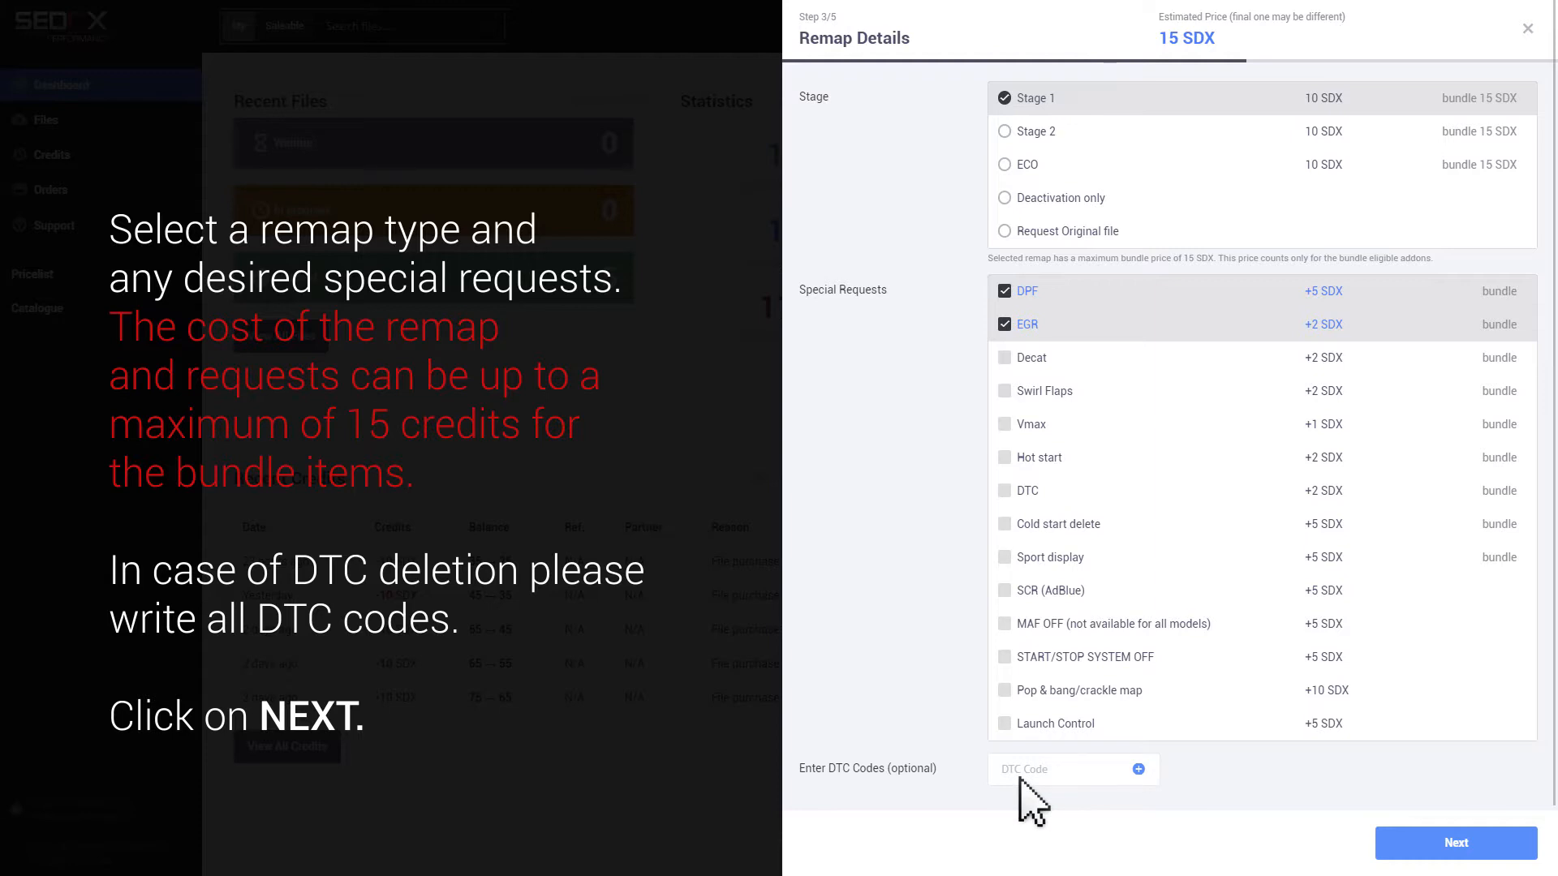
pyautogui.click(1454, 842)
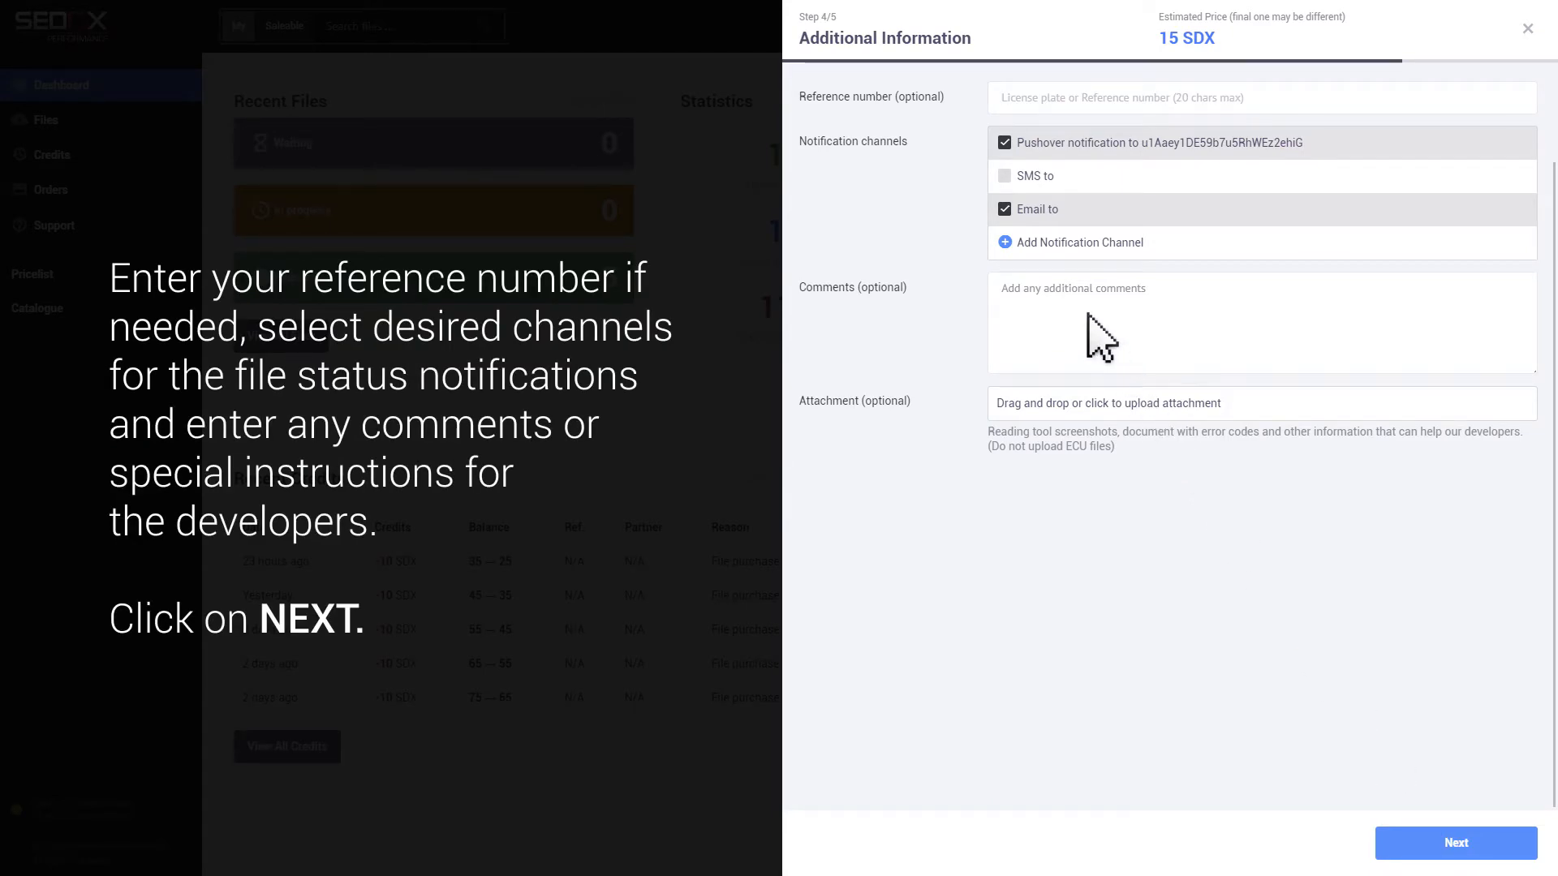
# - Add a comment that the car was already tuned by another tuner and needs a stronger file
pyautogui.write('The car was already tuned by a')
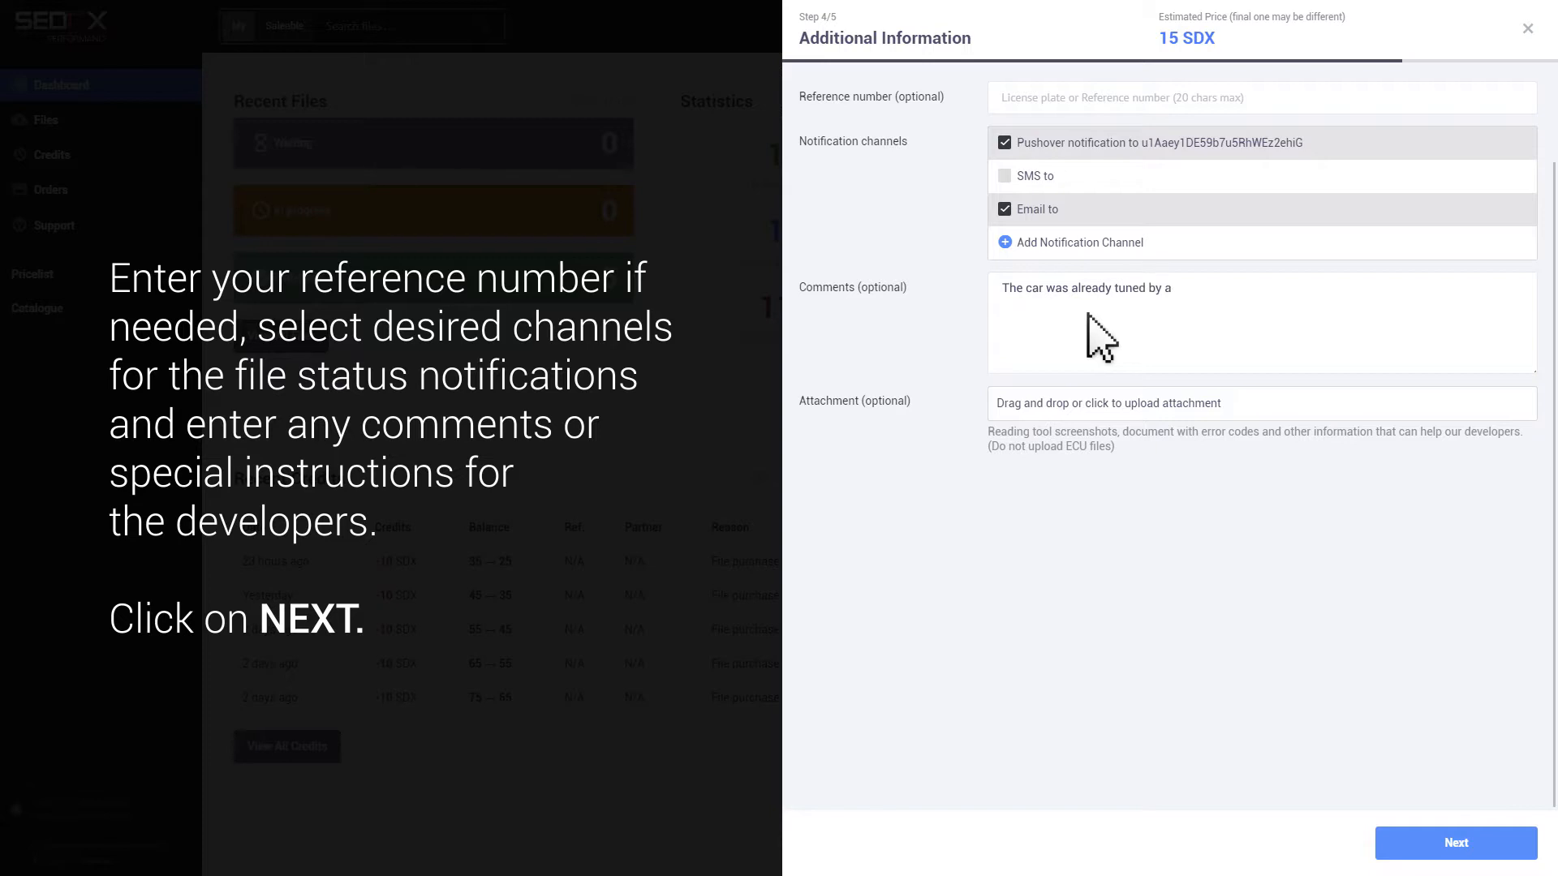
pyautogui.write('nother tuner. Need stronger file.')
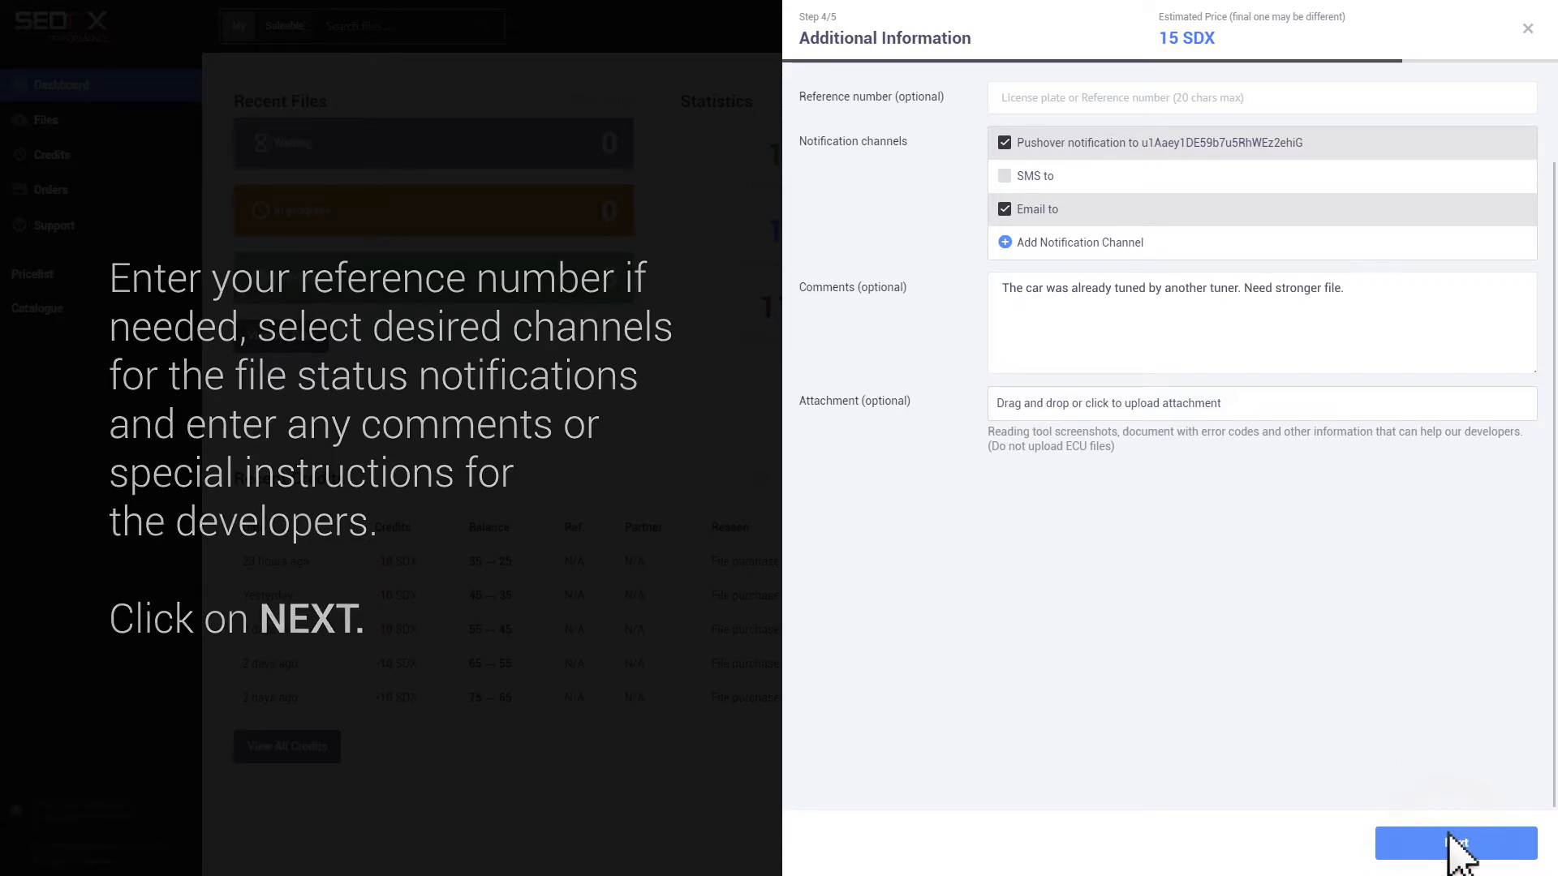
pyautogui.click(1454, 842)
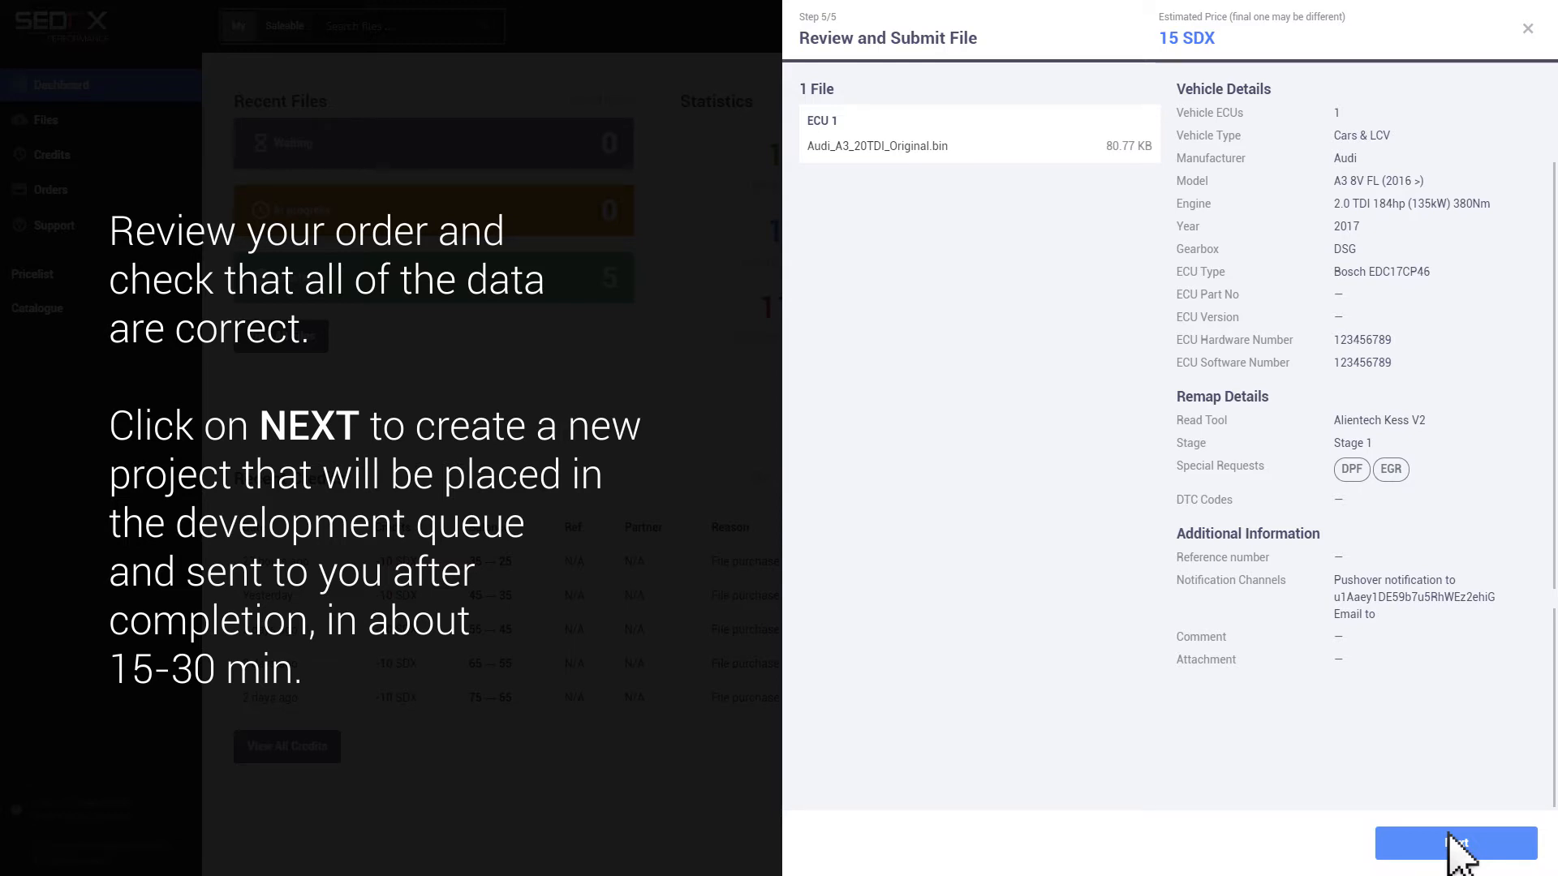
# - Submit the reviewed file order and receive the Thank you confirmation
pyautogui.click(1454, 843)
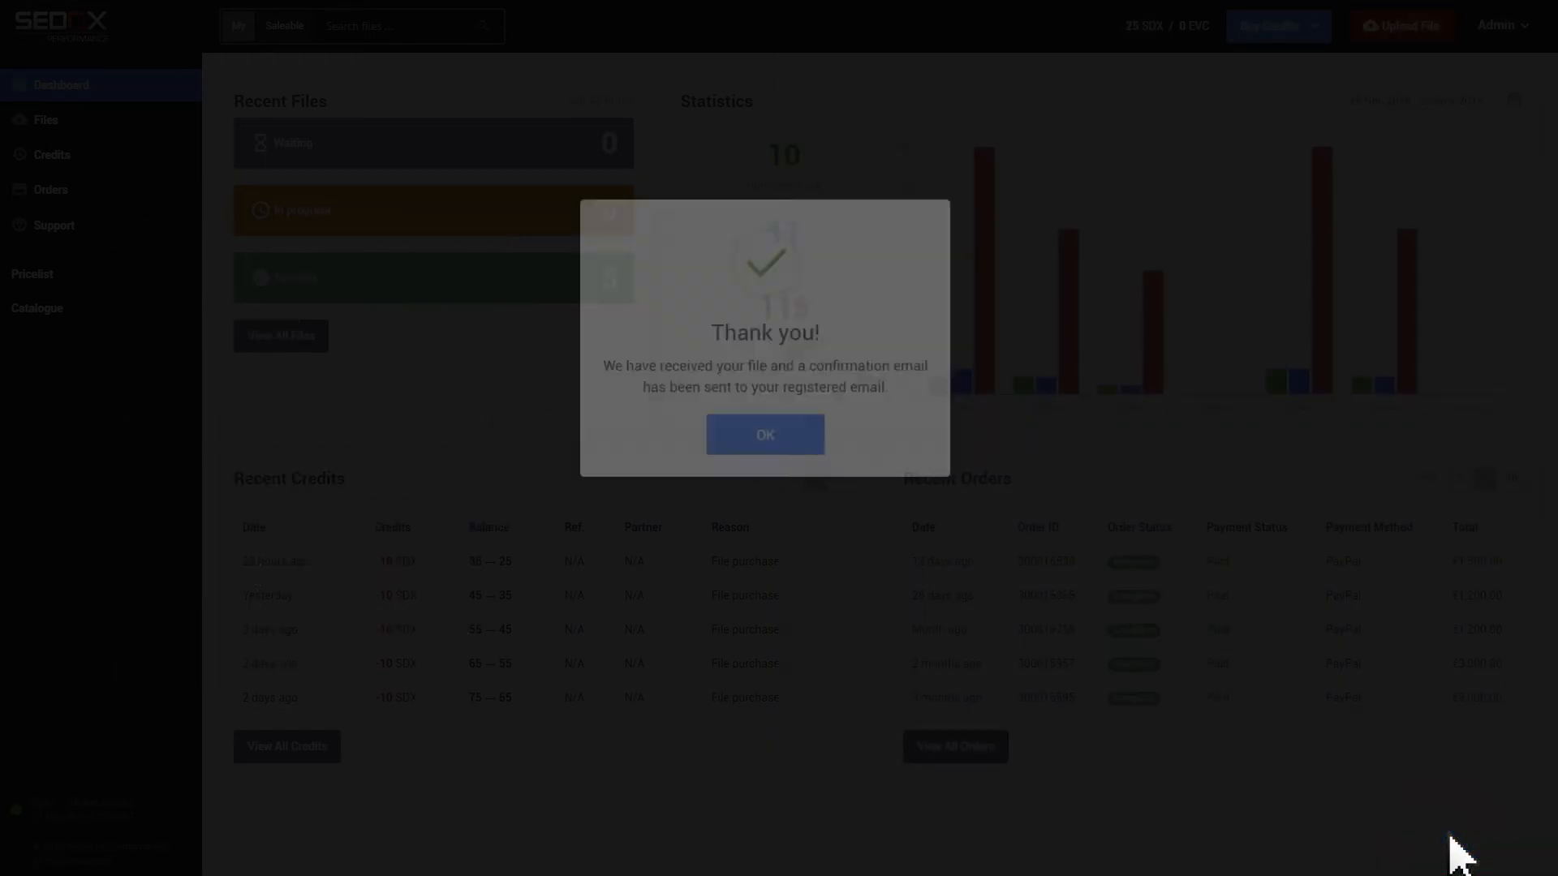